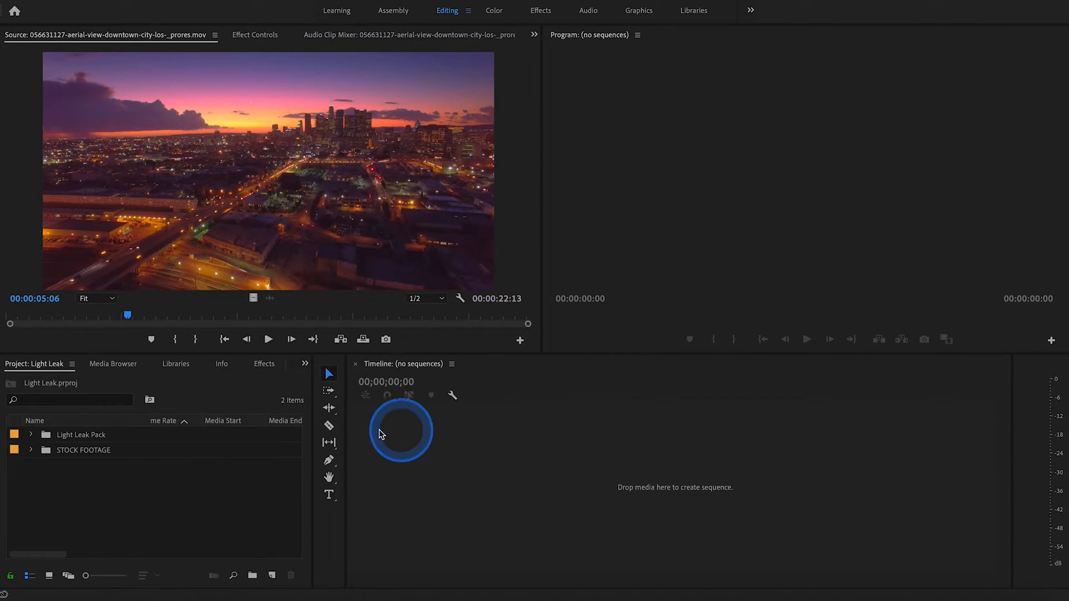
mouse_move(30, 453)
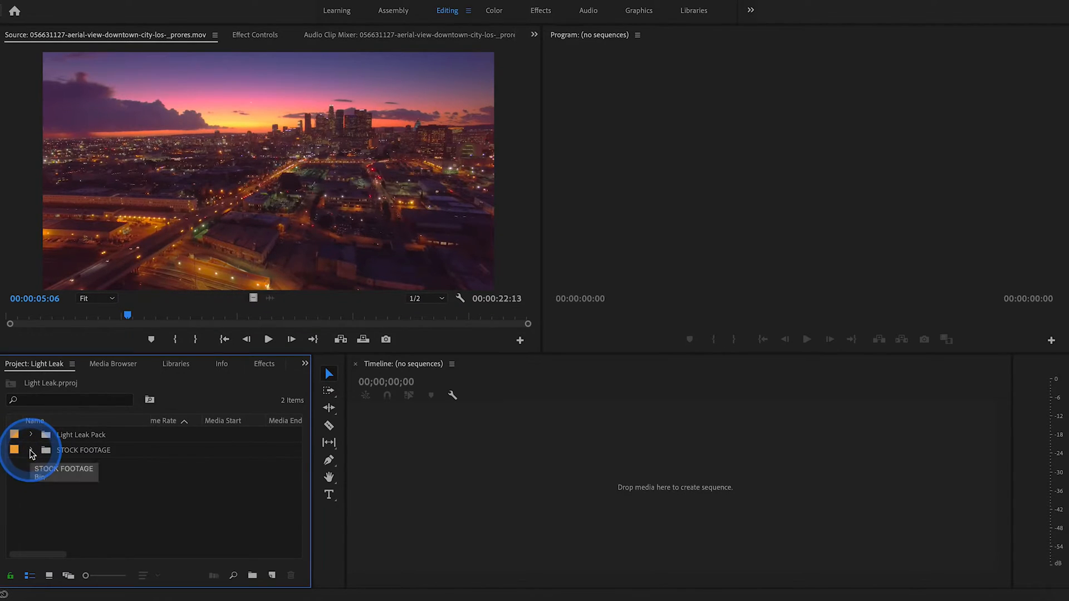
Step: Add the sunset clip then the In-marked overhead aerial clip to V1, scaled to 109
click(30, 449)
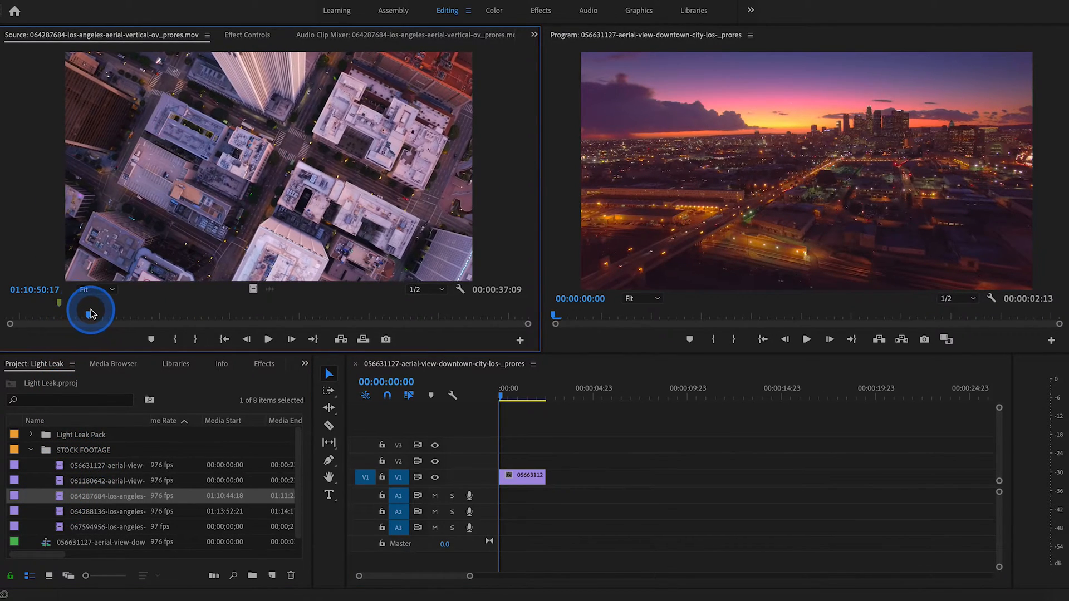
click(174, 339)
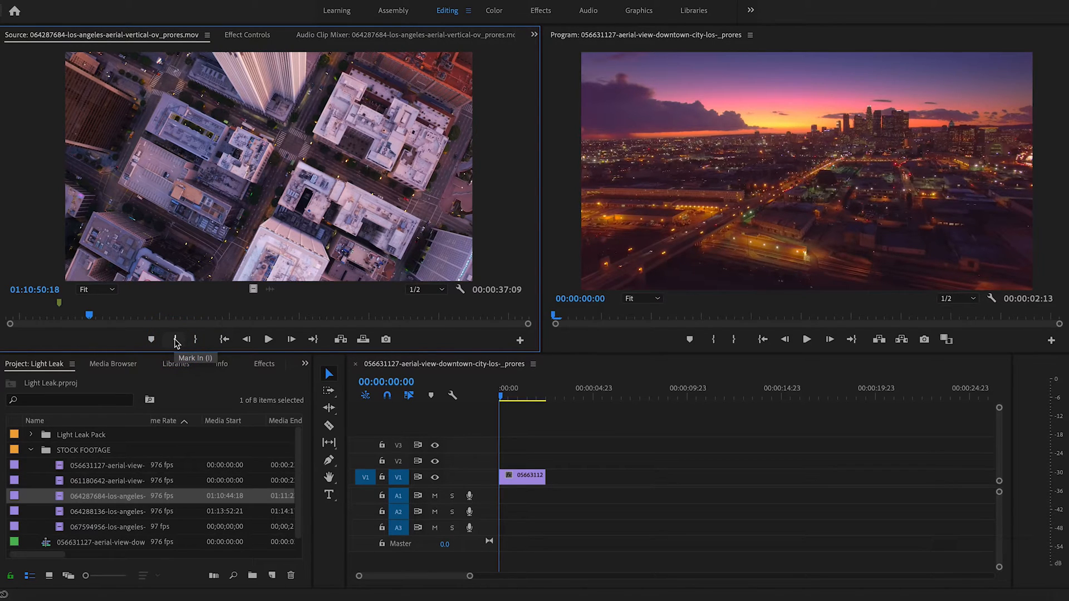
click(155, 316)
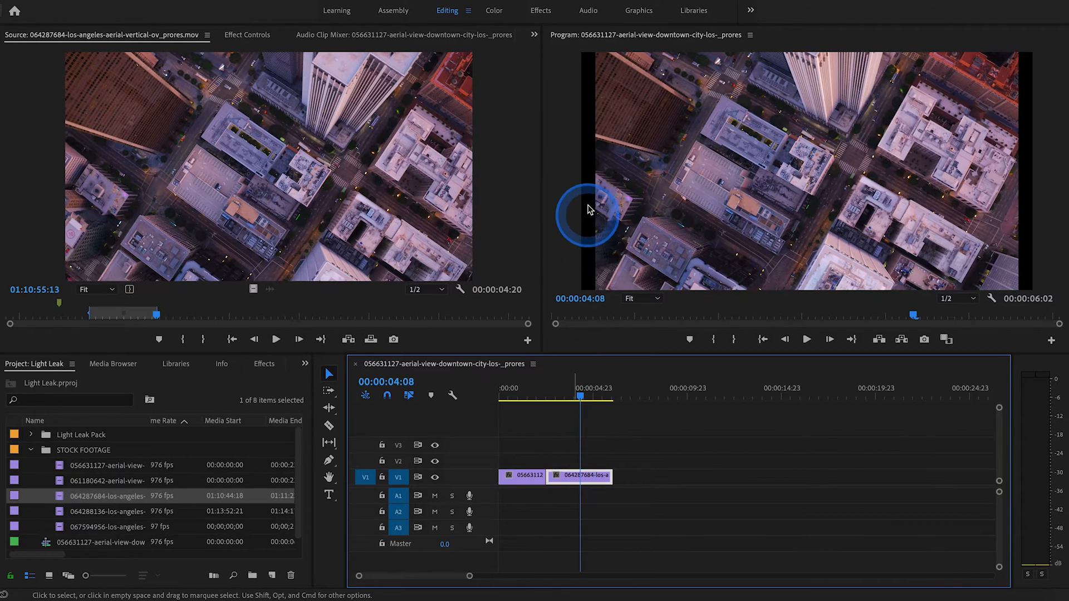
mouse_move(1013, 200)
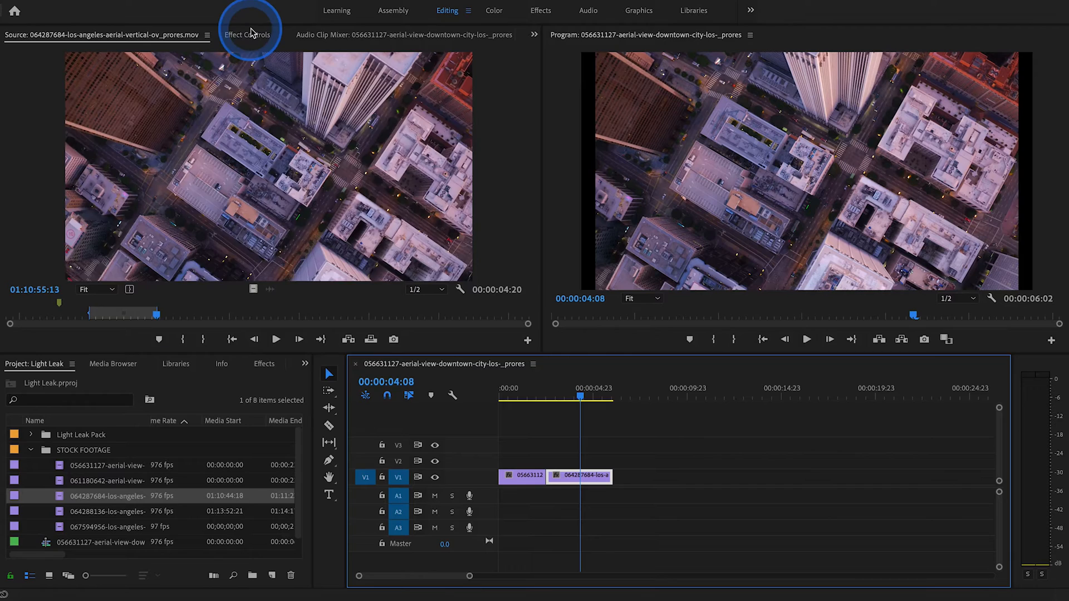
click(248, 34)
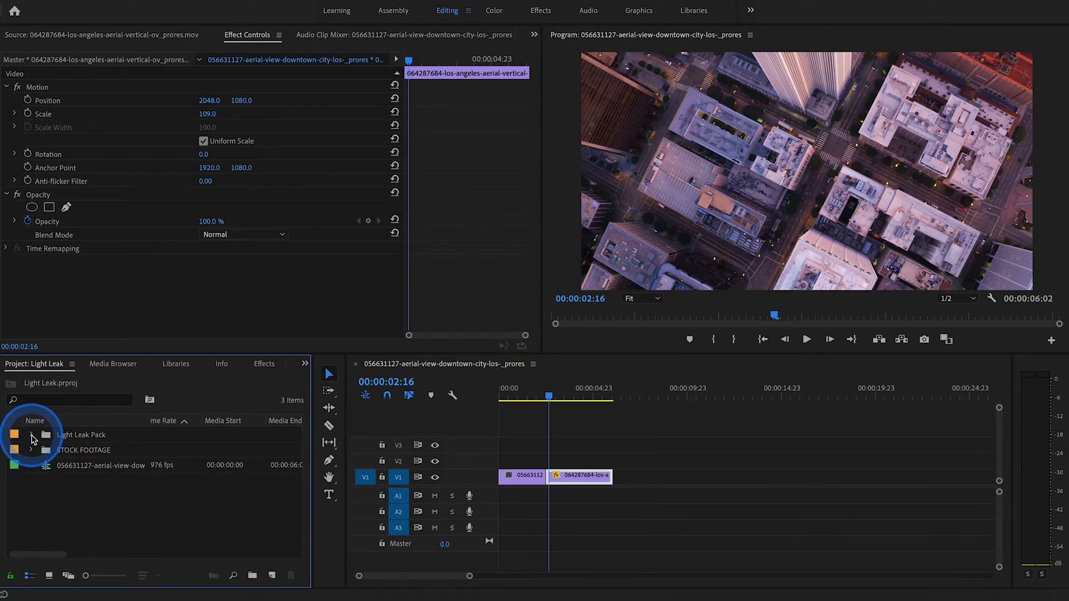
Step: Preview the Light Leak Pack clips, ending with LightLeak2 loaded in the Source Monitor
click(31, 435)
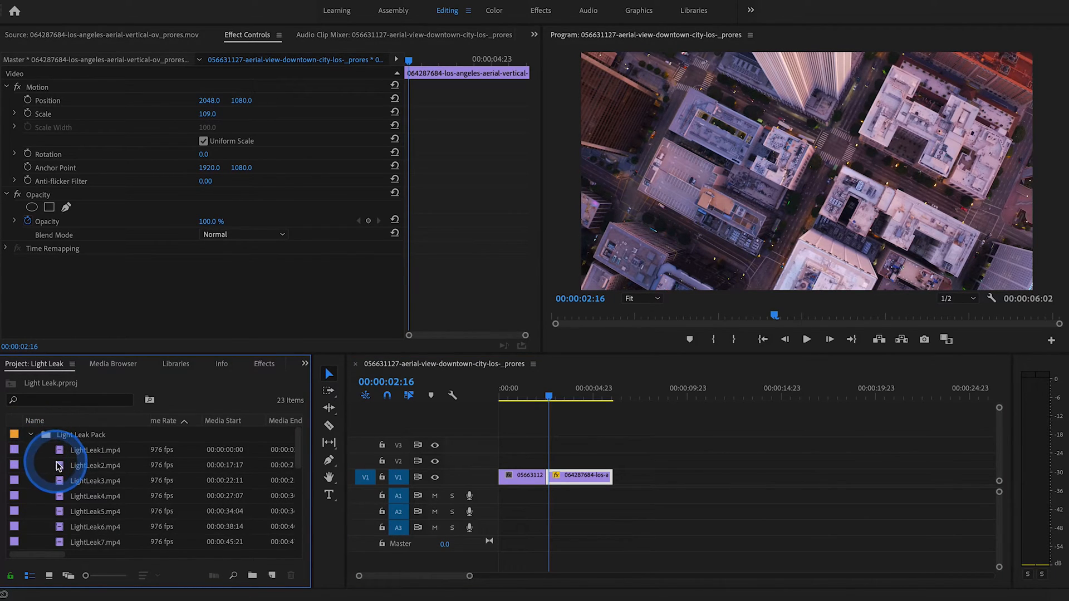
mouse_move(60, 465)
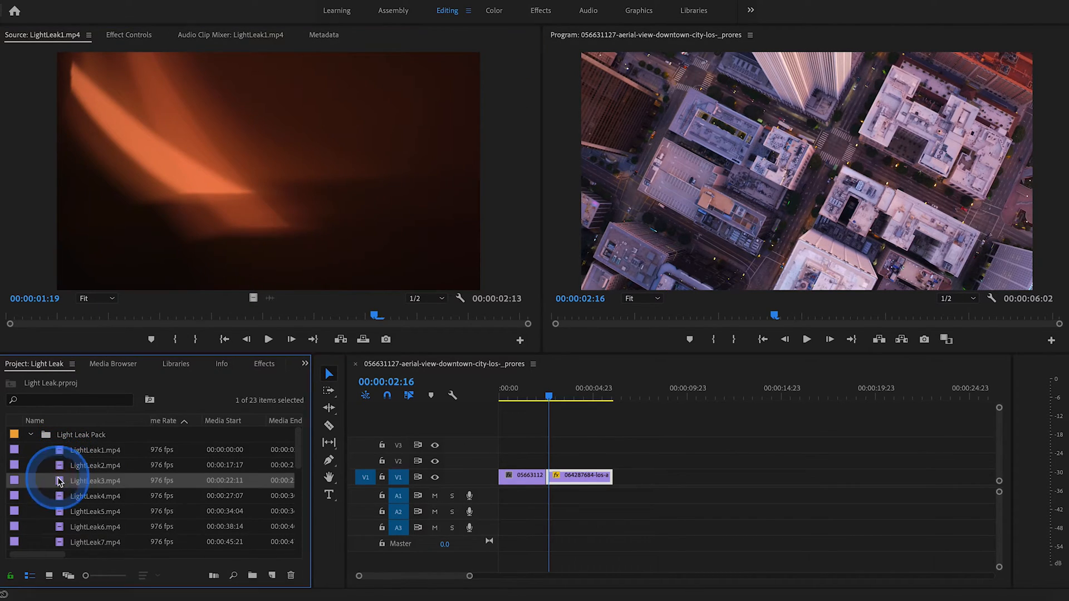
click(96, 496)
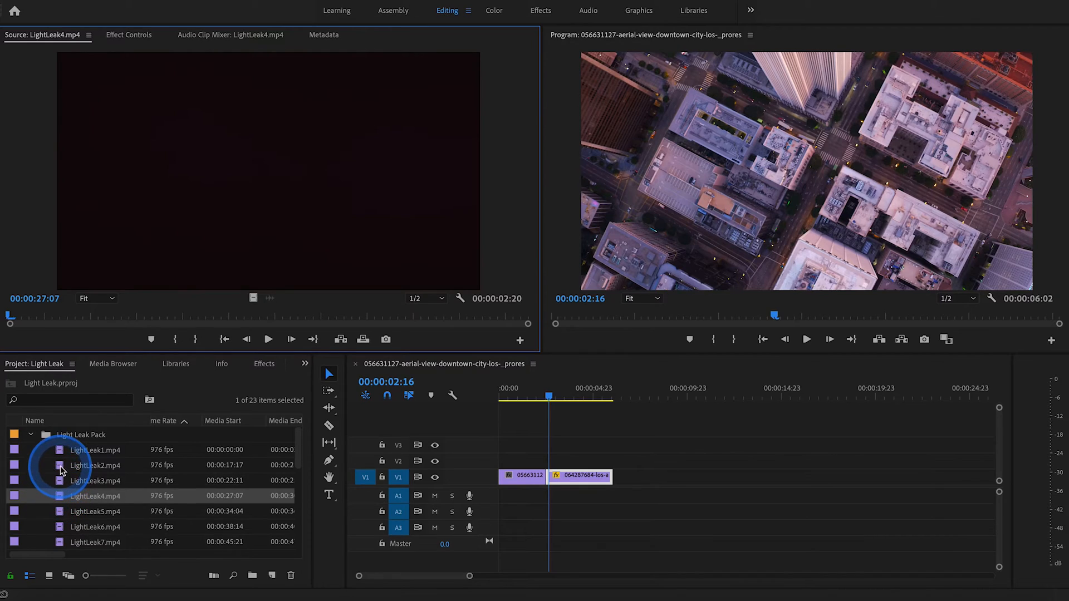
click(94, 465)
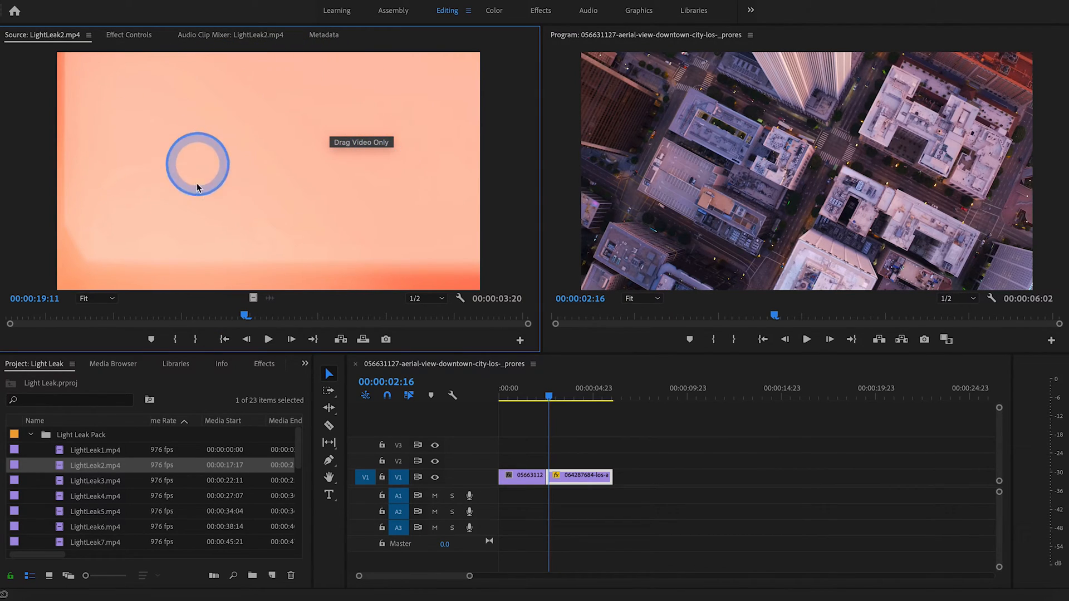
mouse_move(285, 83)
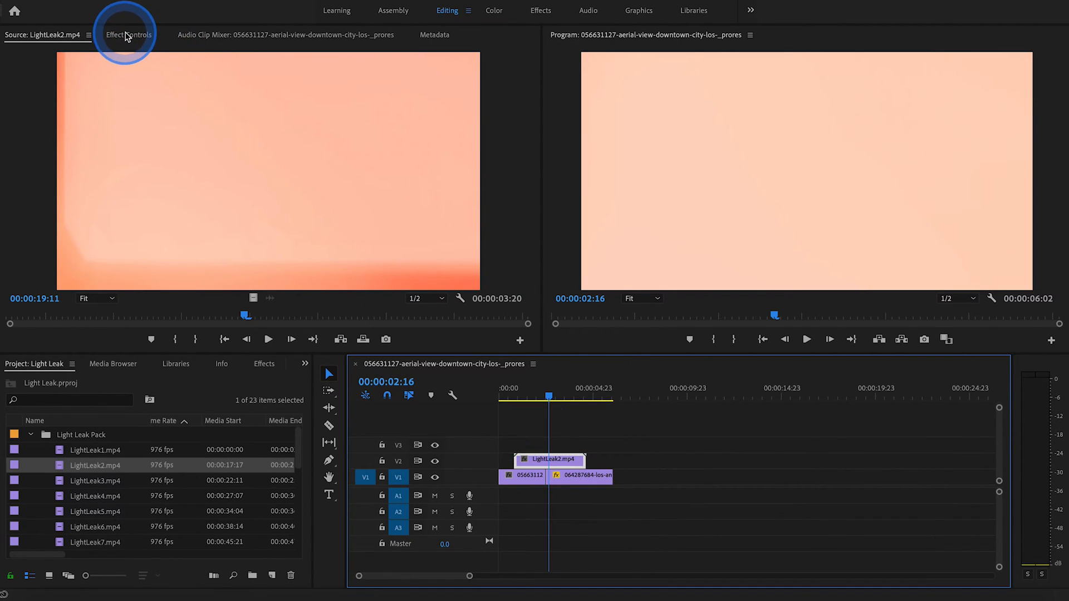
Step: Place LightLeak2 video-only on V2 above the cut between the two aerial clips
click(128, 35)
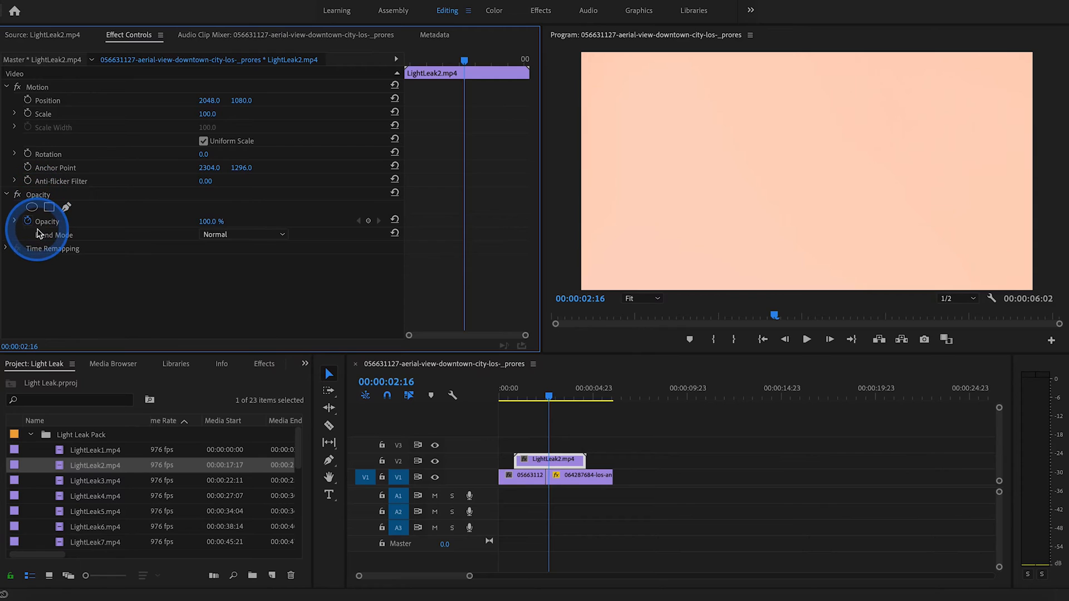
Step: Set LightLeak2's blend mode to Lighten and play back from near the sequence start
click(243, 234)
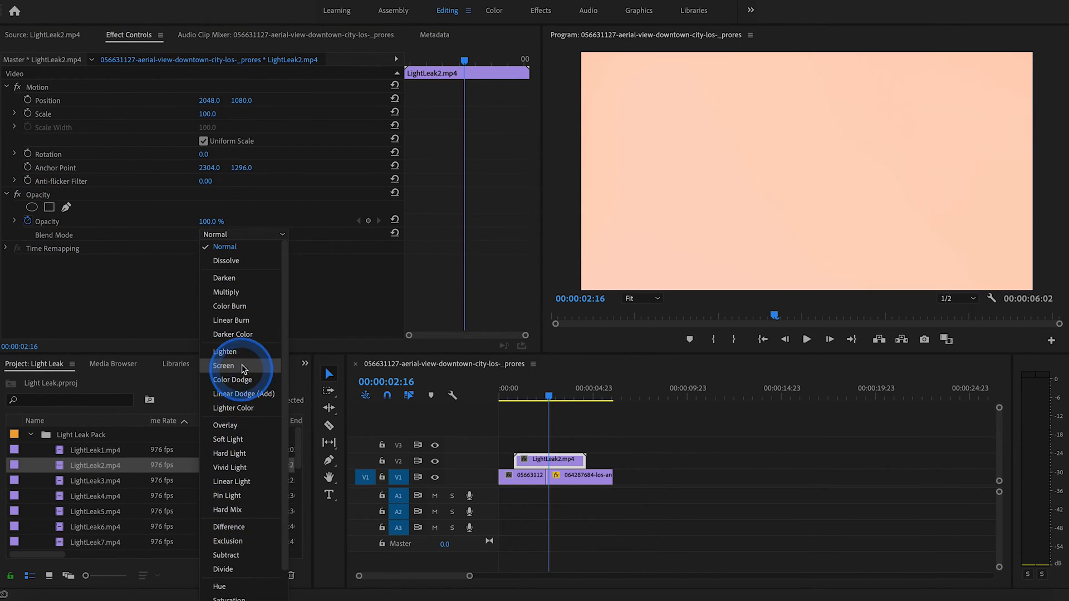
mouse_move(225, 352)
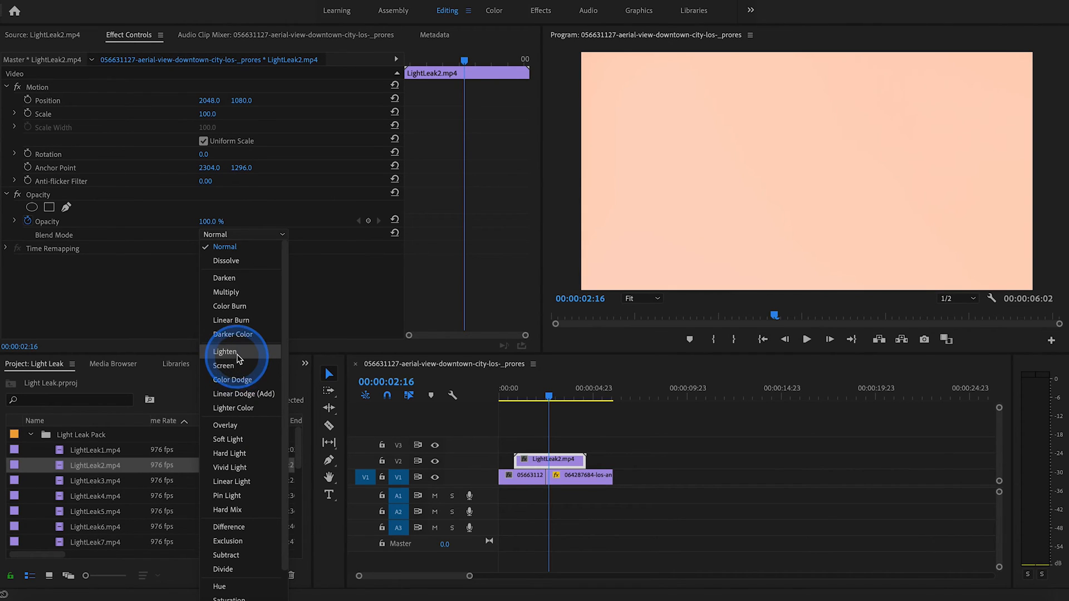
mouse_move(237, 358)
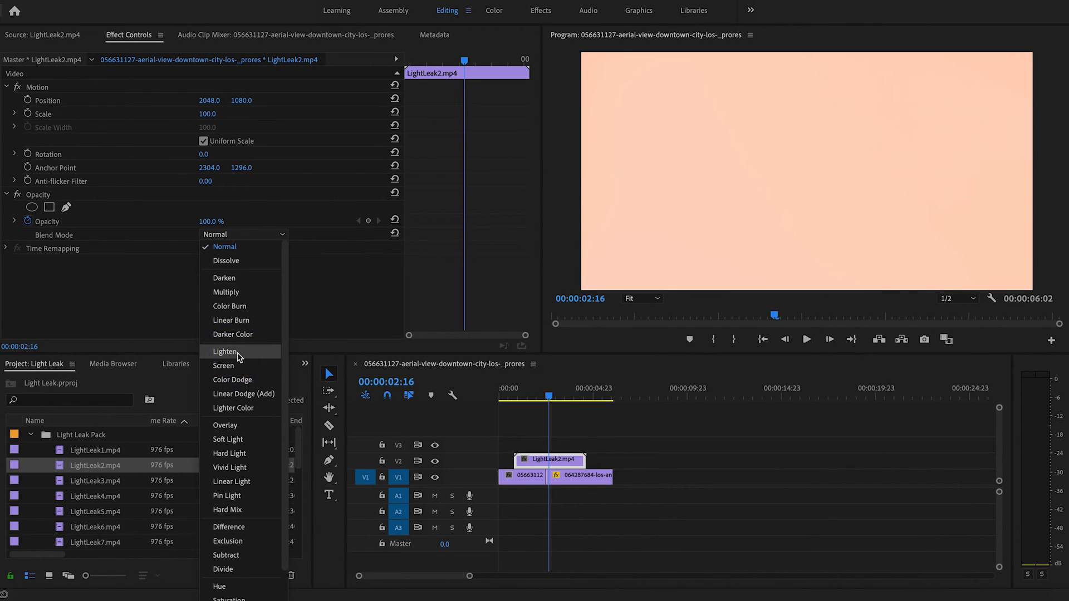
click(225, 352)
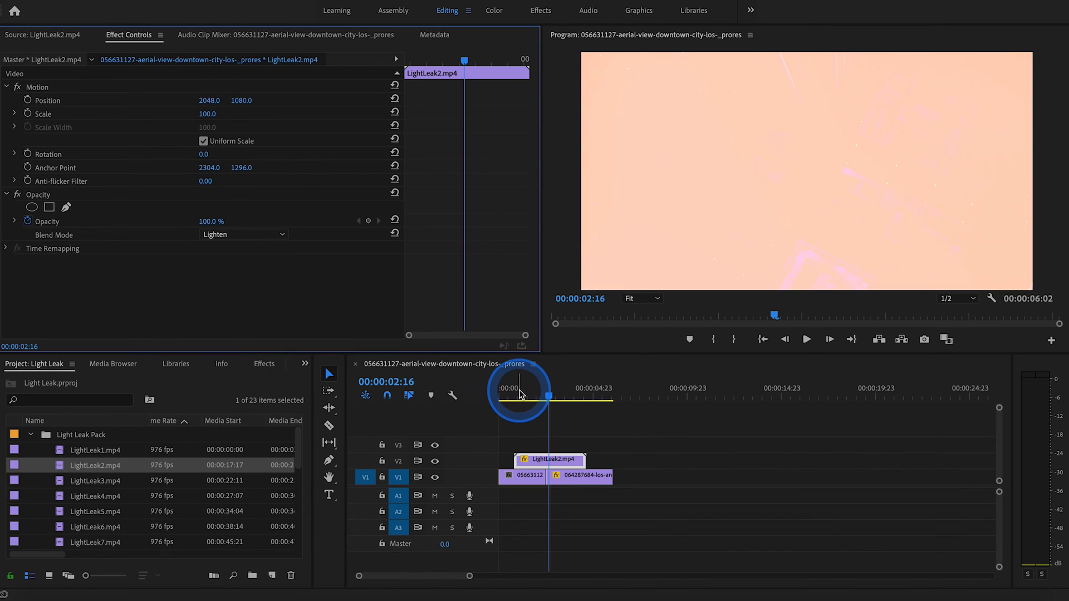
click(807, 339)
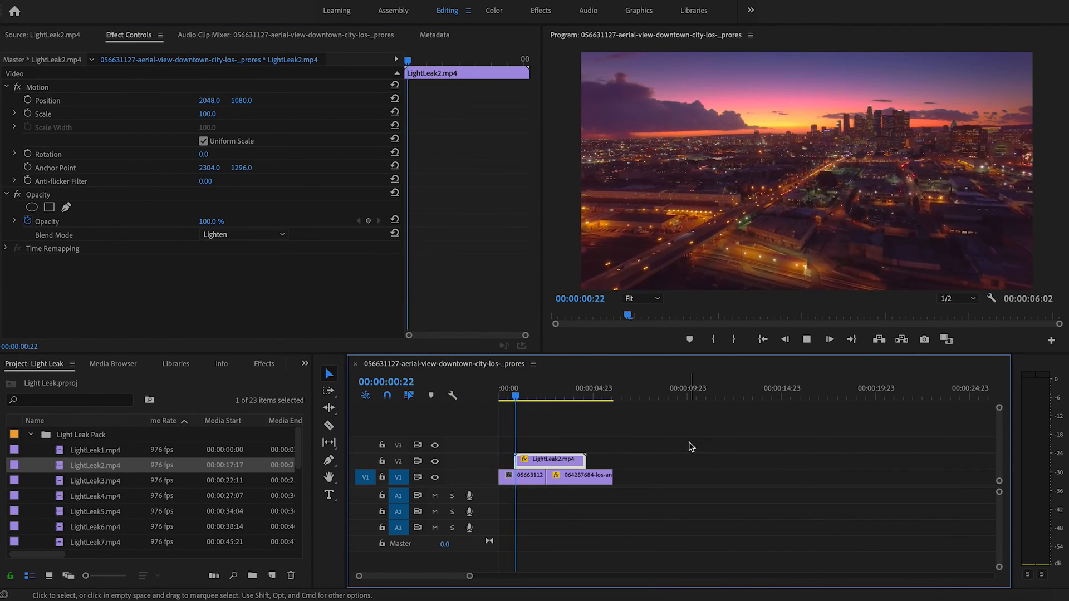